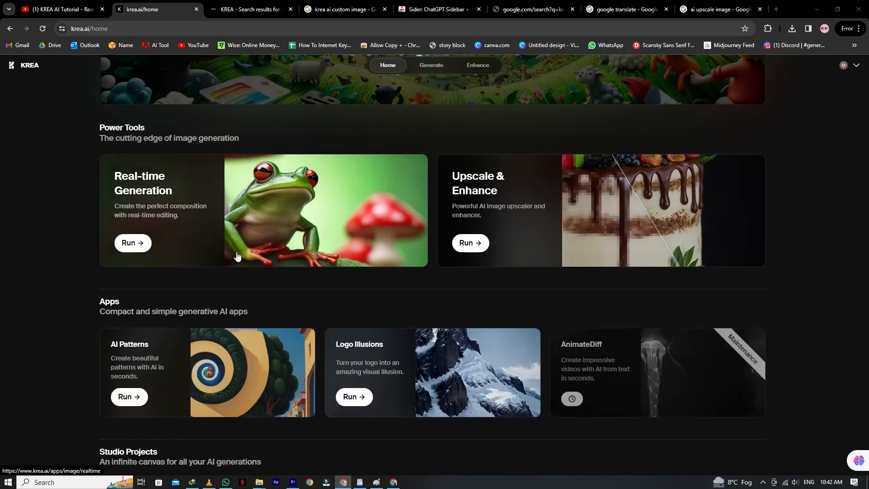
mouse_move(380, 365)
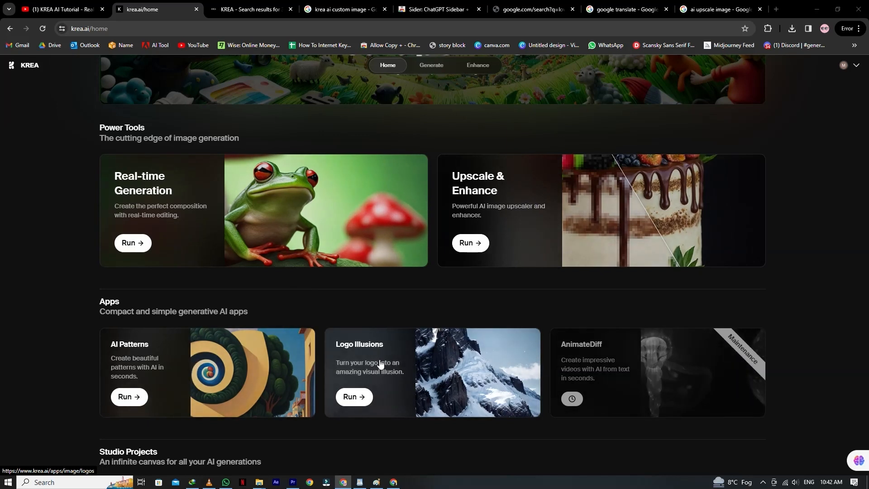
mouse_move(599, 377)
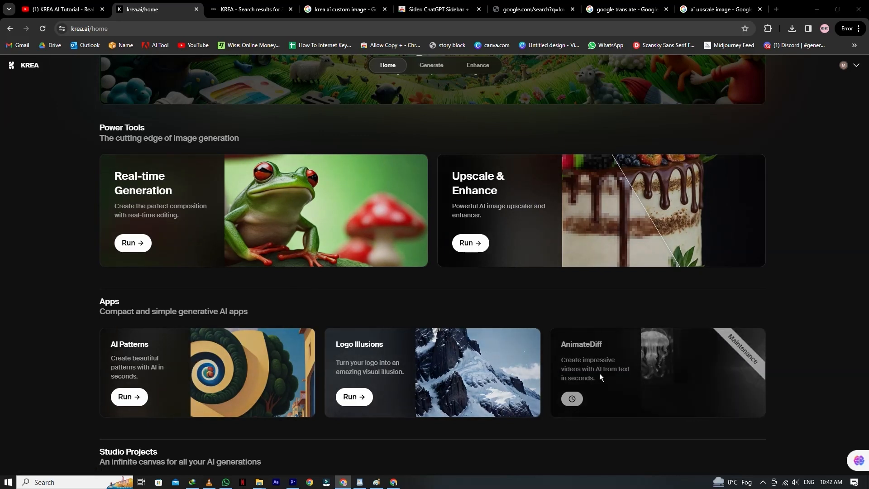
- Generate 'village men walking' at AI Strength 0.33, upscaled to 1997 × 1997
click(132, 242)
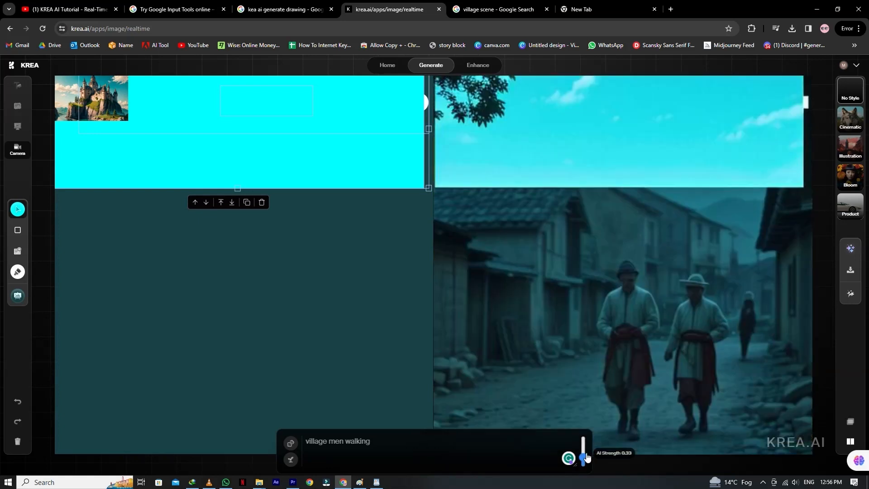
click(477, 65)
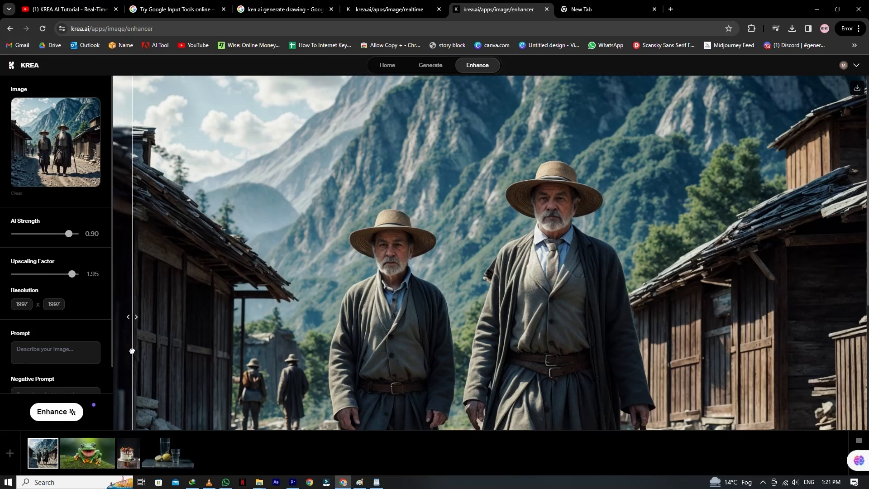
- Slide the before/after divider across the upscaled mountain-village image of two men
click(86, 451)
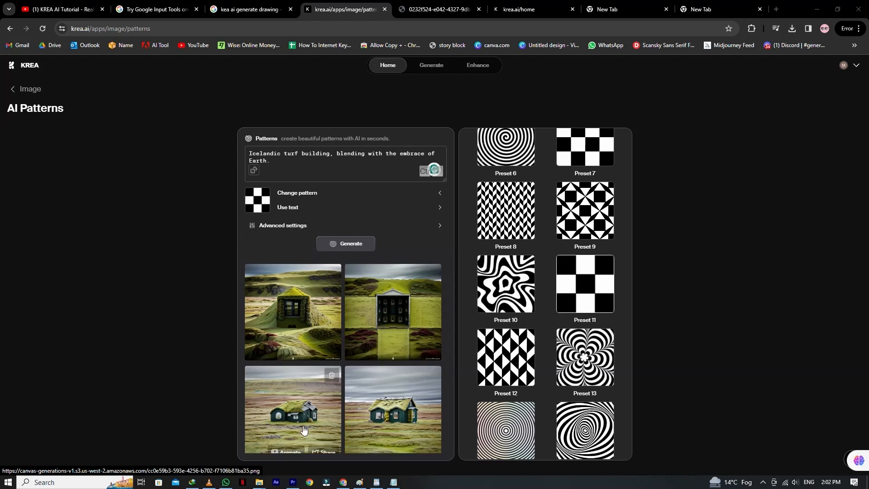
mouse_move(311, 291)
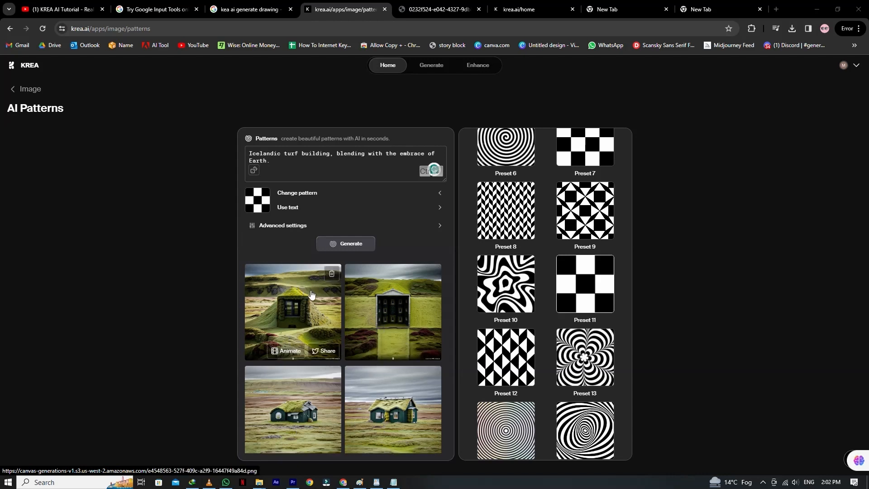